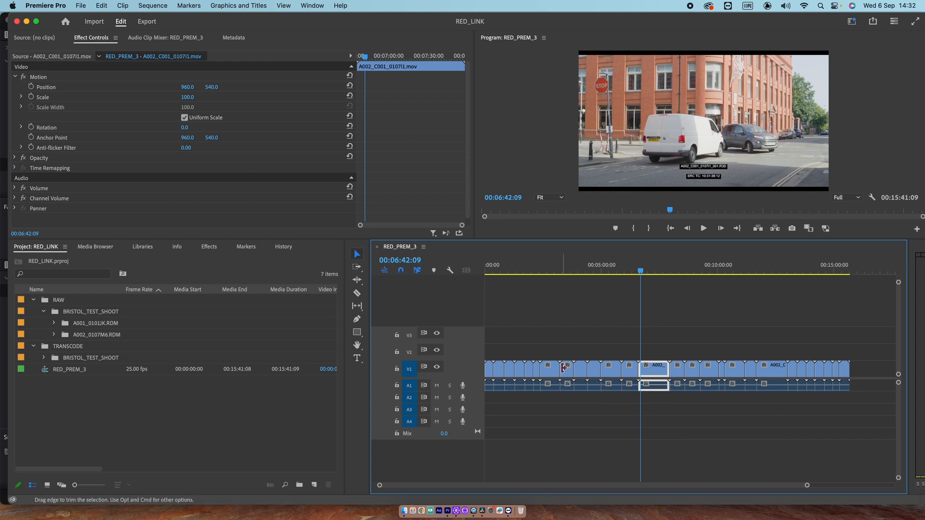
Select the RED_PREM_3 sequence in the Project panel and go to the File menu
{"action": "left_click", "coordinate": [69, 369]}
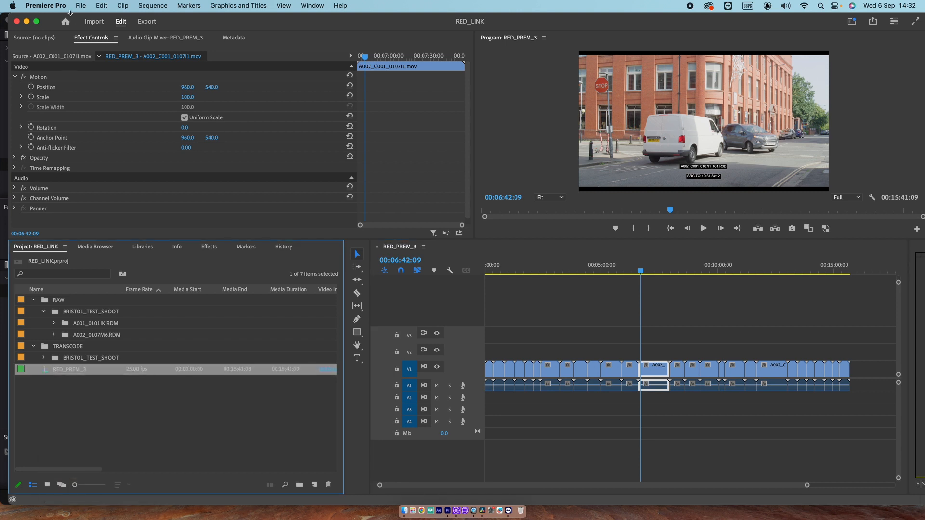
{"action": "left_click", "coordinate": [81, 6]}
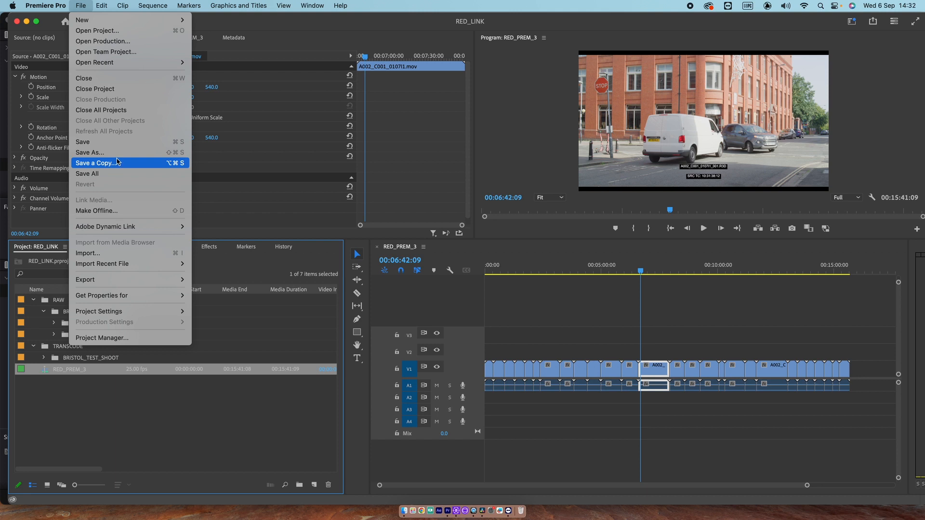
{"action": "mouse_move", "coordinate": [85, 280]}
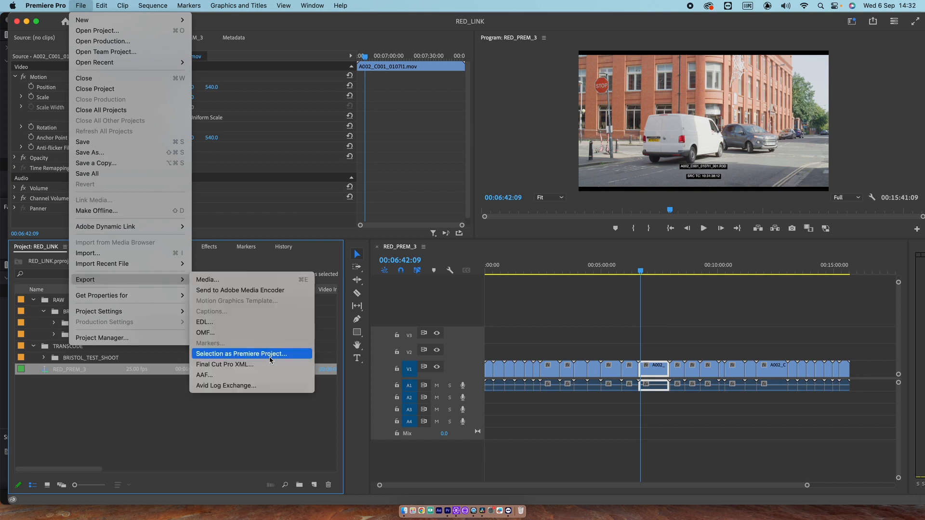
{"action": "mouse_move", "coordinate": [251, 364]}
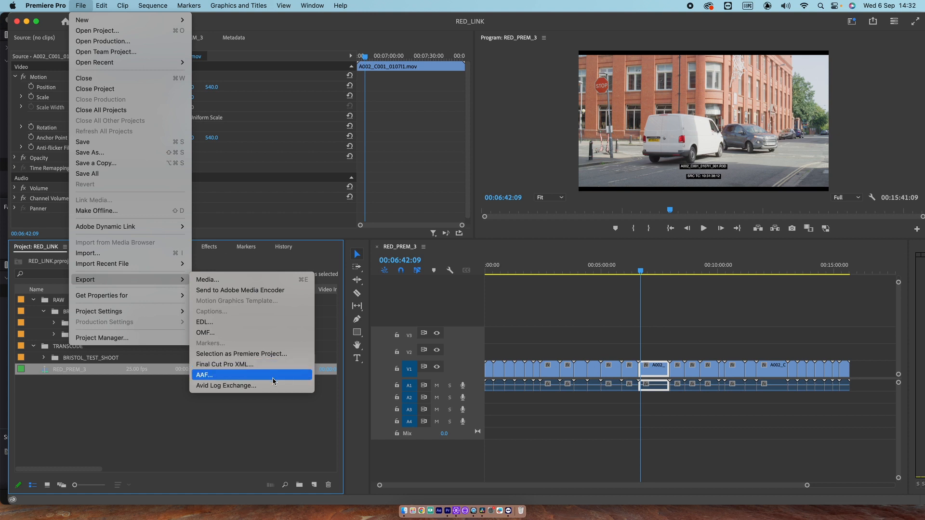
{"action": "mouse_move", "coordinate": [262, 381]}
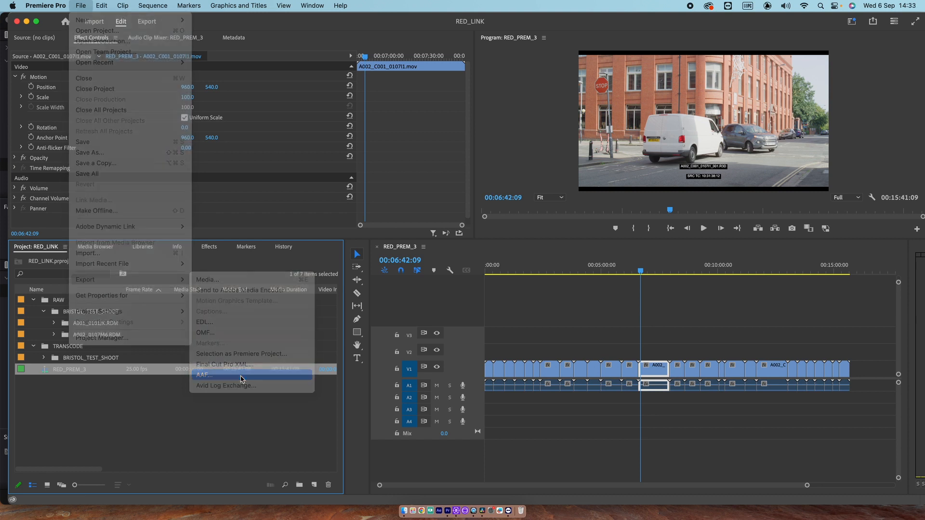
Export RED_PREM_3 as an AAF named RED_PREM_8 into the AAF folder with default settings
{"action": "left_click", "coordinate": [204, 375]}
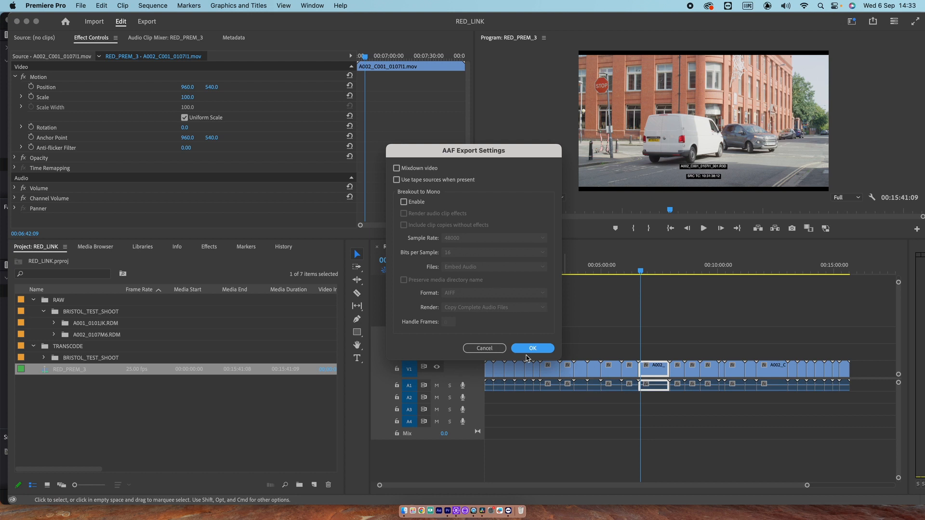
{"action": "left_click", "coordinate": [532, 348]}
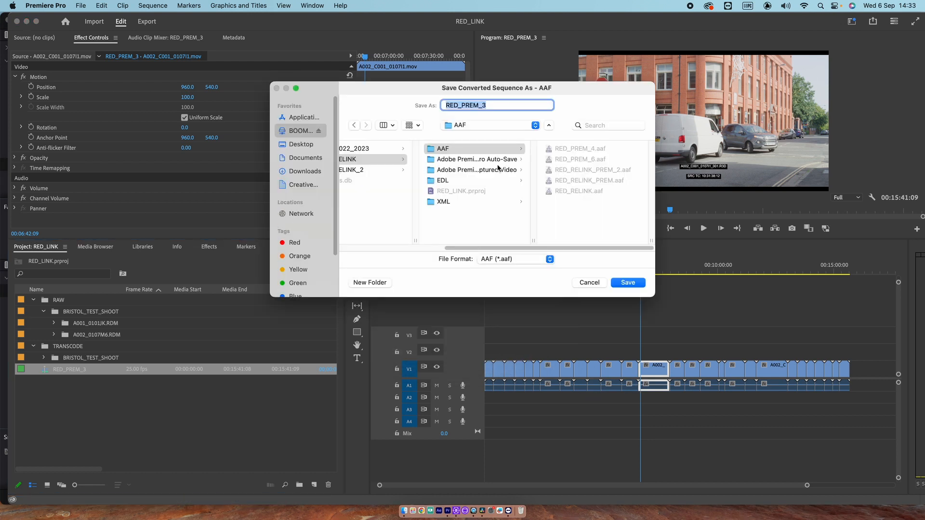
{"action": "left_click", "coordinate": [489, 105]}
{"action": "type", "text": "8"}
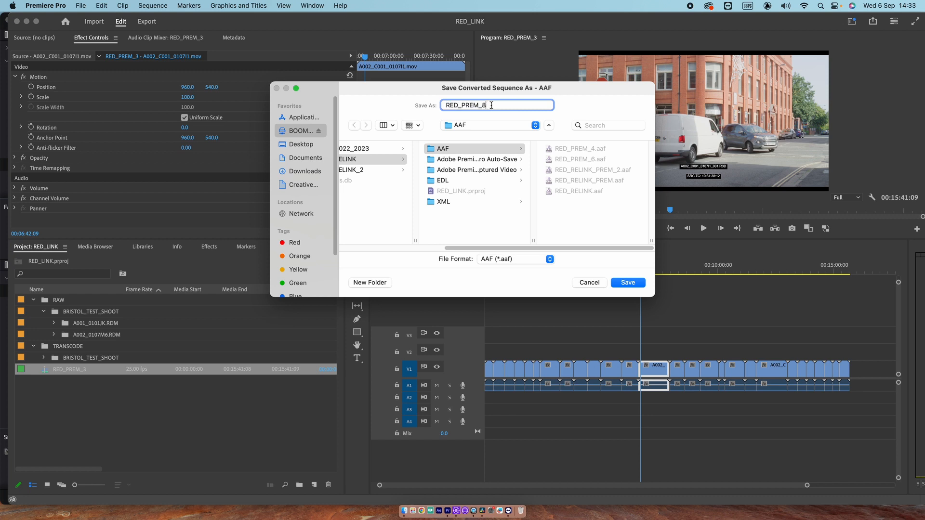
{"action": "left_click", "coordinate": [628, 283]}
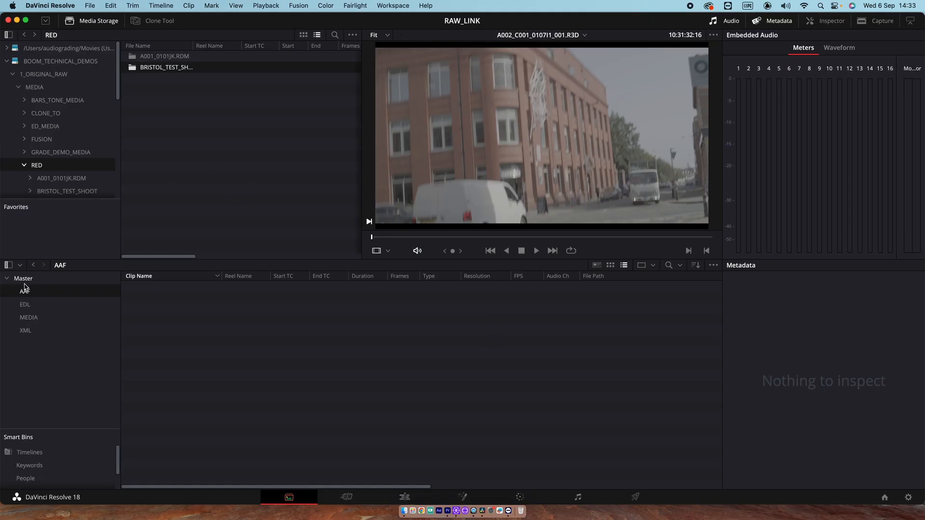
Browse the Master, AAF, EDL and XML bins, then view the 8192x4320 RED R3D clips in MEDIA
{"action": "left_click", "coordinate": [25, 331]}
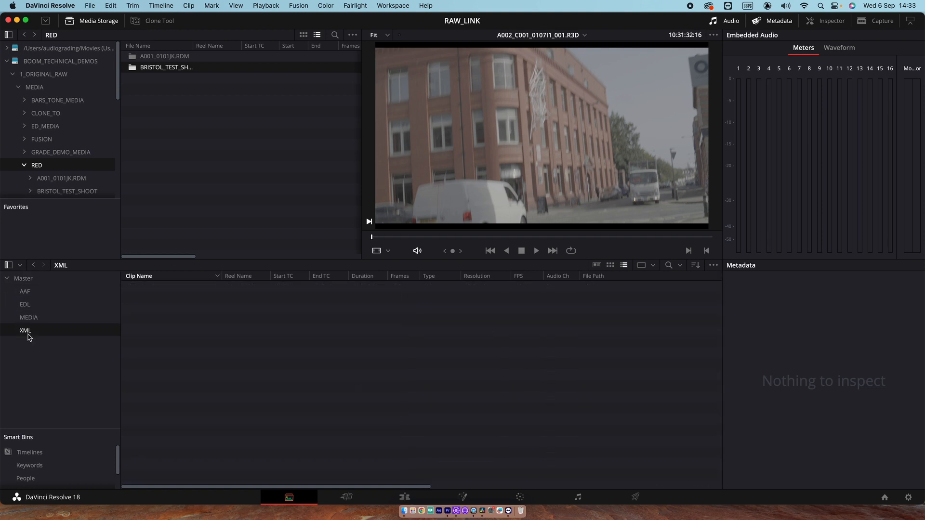
{"action": "left_click", "coordinate": [23, 278]}
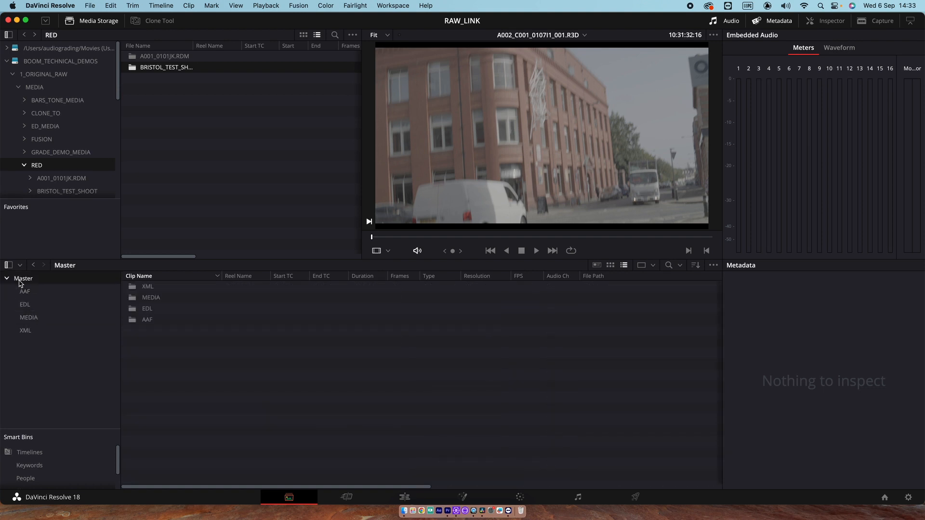
{"action": "left_click", "coordinate": [25, 291]}
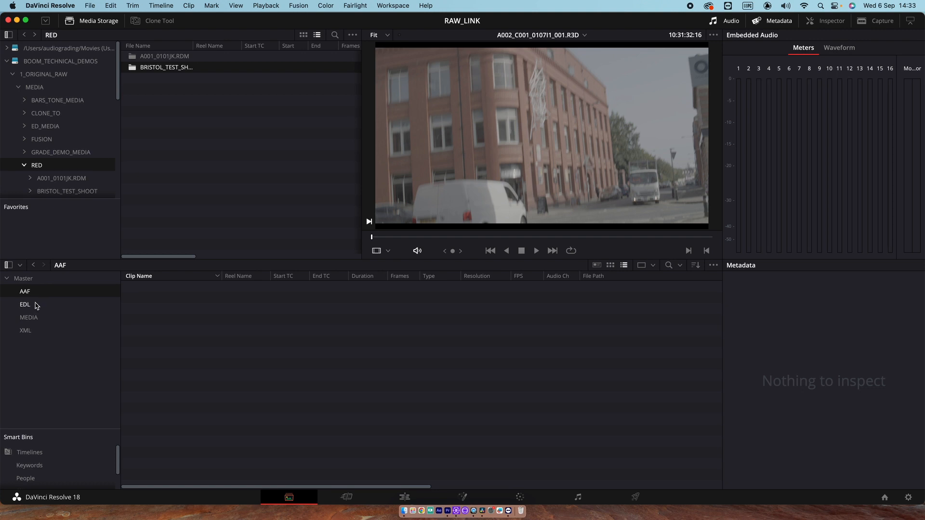
{"action": "left_click", "coordinate": [25, 303]}
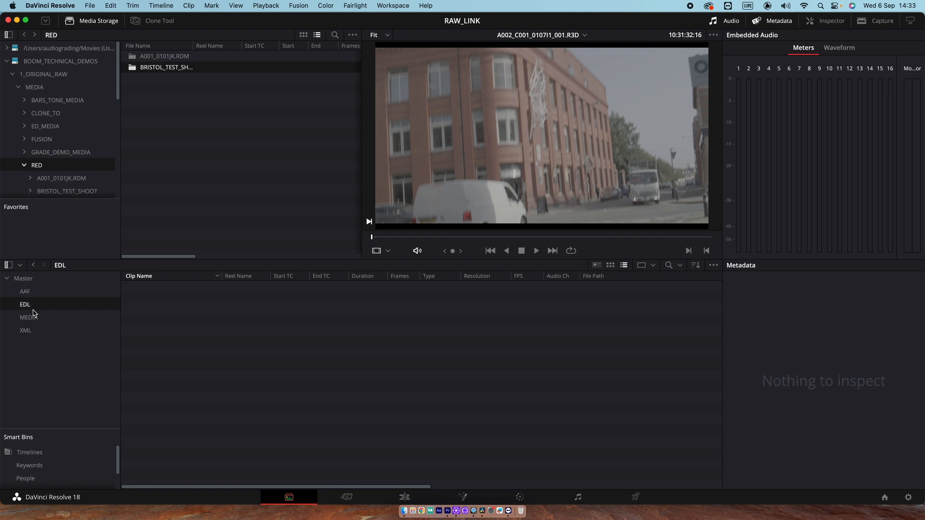
{"action": "left_click", "coordinate": [25, 331]}
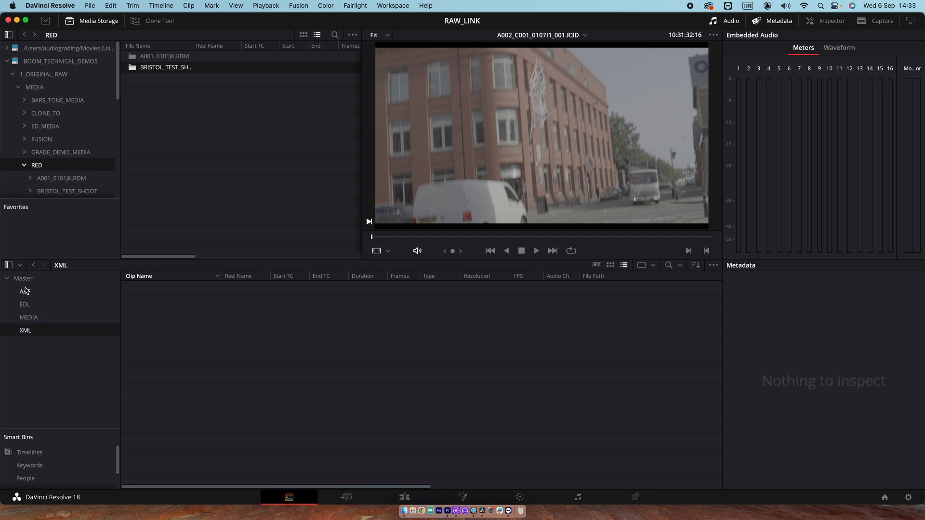
{"action": "left_click", "coordinate": [25, 291]}
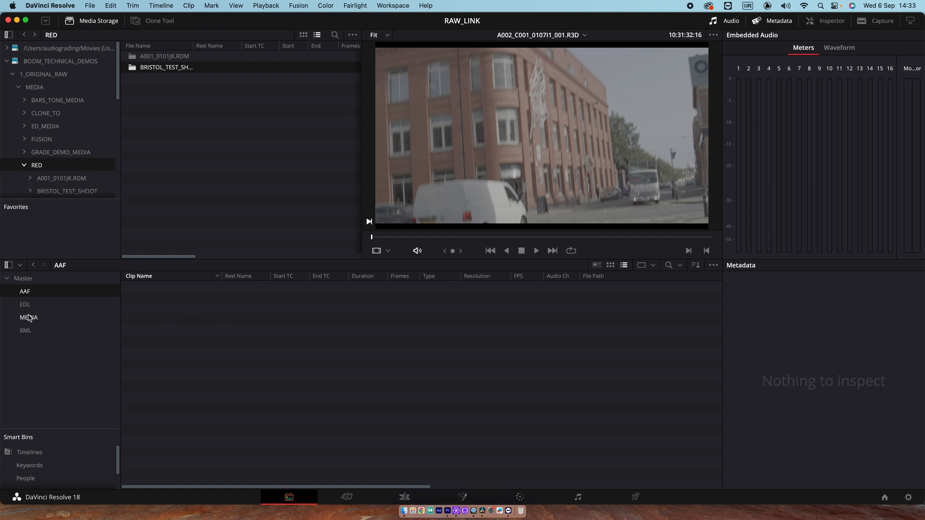
{"action": "left_click", "coordinate": [28, 317]}
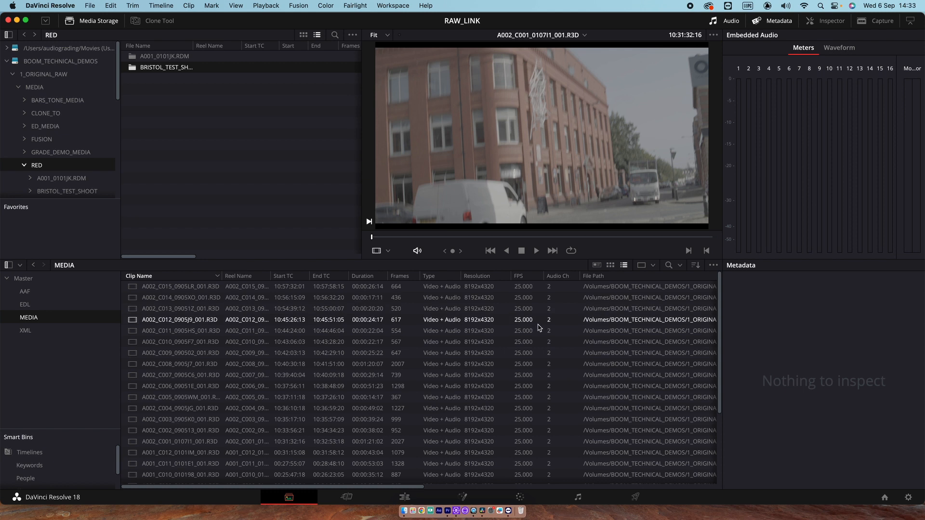
{"action": "mouse_move", "coordinate": [456, 328]}
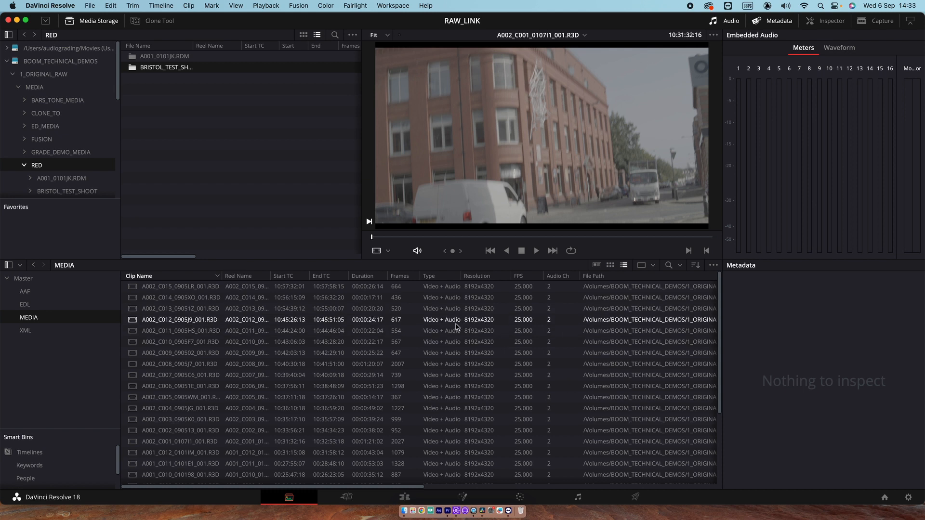
{"action": "scroll", "scroll_direction": "down", "scroll_amount": 3}
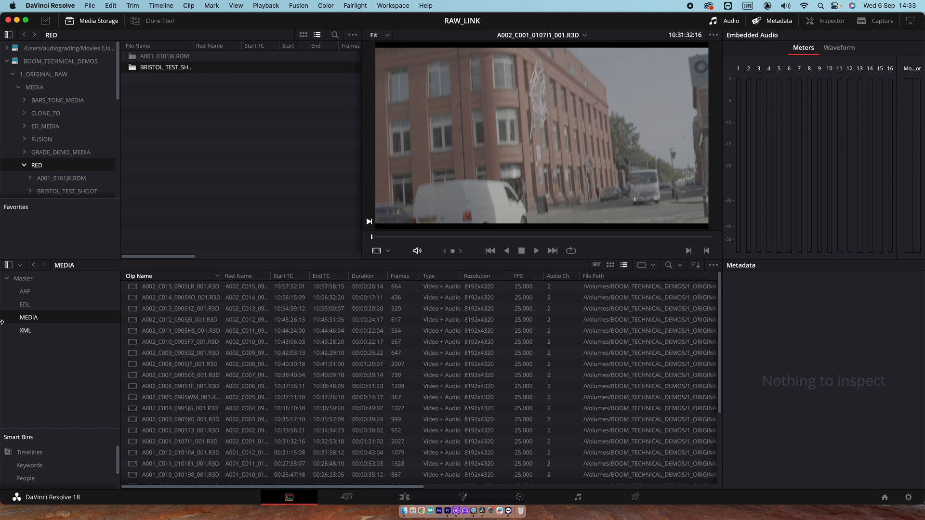
{"action": "left_click", "coordinate": [180, 419]}
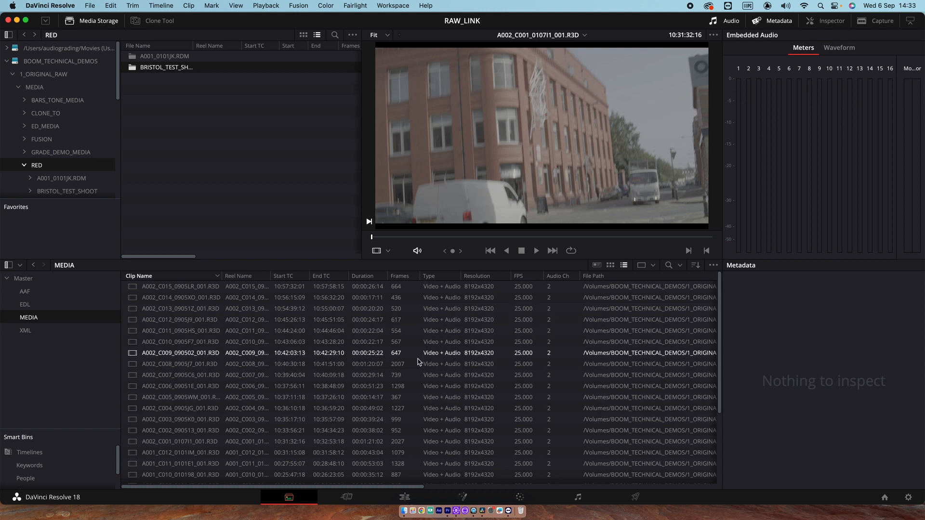
From the Edit page, choose RED_PREM_8.aaf as the timeline file to import
{"action": "left_click", "coordinate": [25, 291]}
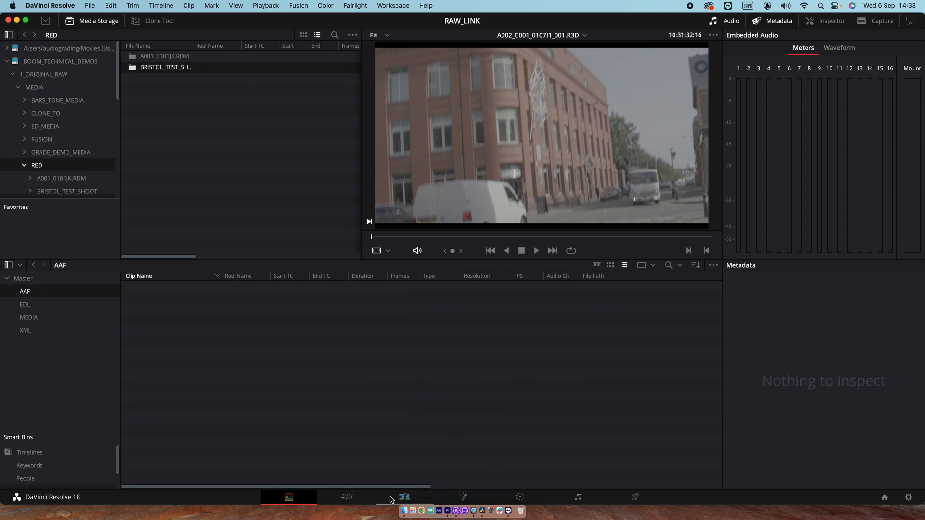
{"action": "left_click", "coordinate": [89, 6]}
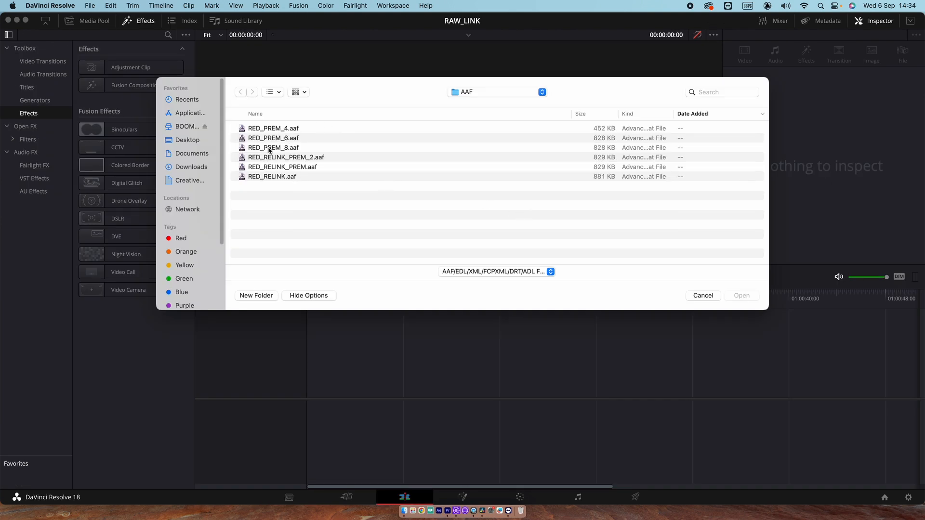
{"action": "left_click", "coordinate": [273, 148]}
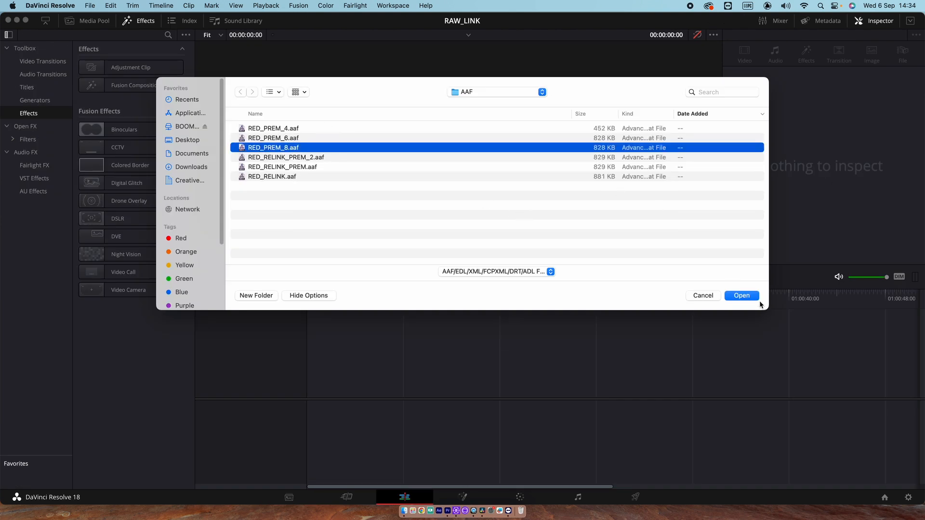
{"action": "left_click", "coordinate": [741, 296]}
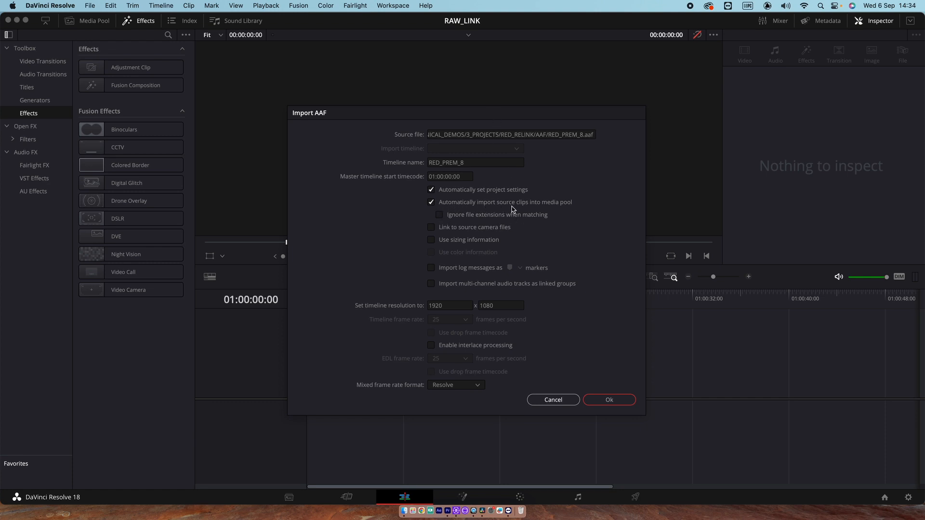
Import with Link to source camera files on, auto-import off, and Master expanded with all sub-bins ticked
{"action": "left_click", "coordinate": [432, 201]}
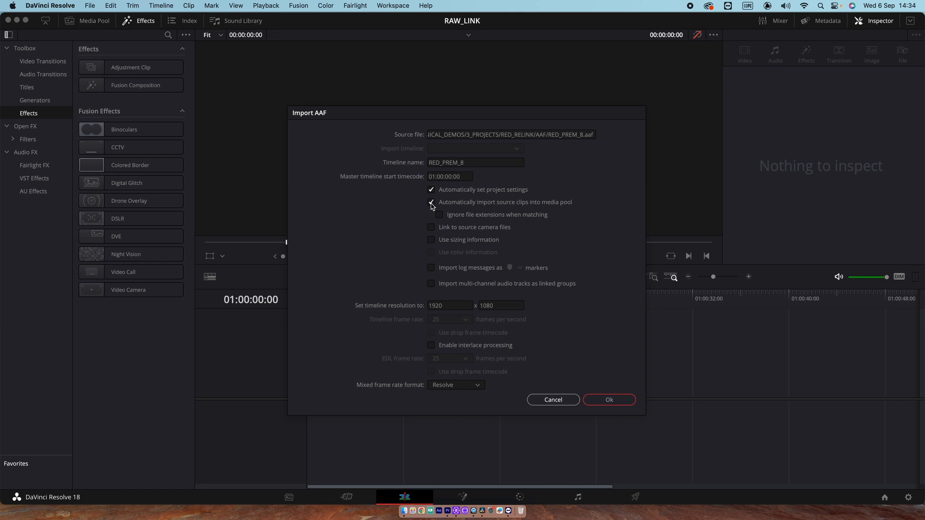
{"action": "left_click", "coordinate": [432, 201]}
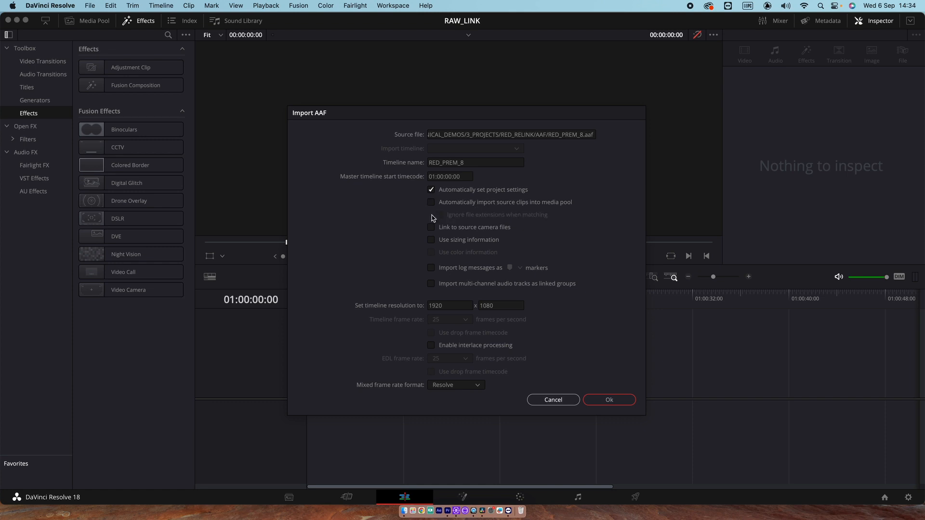
{"action": "left_click", "coordinate": [432, 227]}
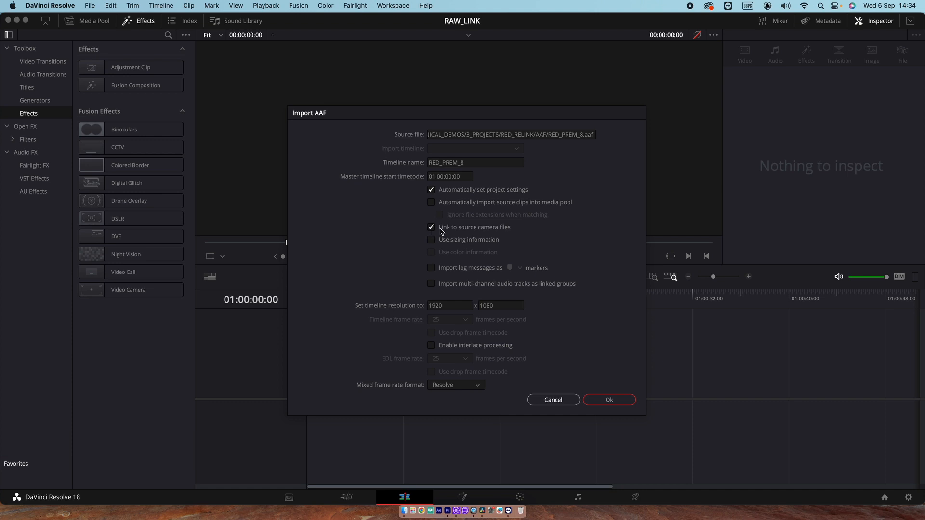
{"action": "mouse_move", "coordinate": [470, 234]}
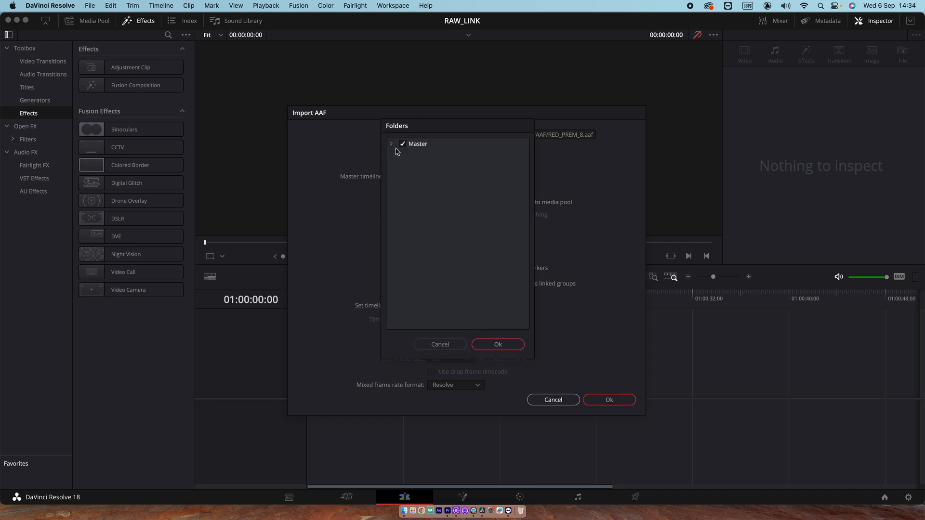
{"action": "left_click", "coordinate": [390, 144]}
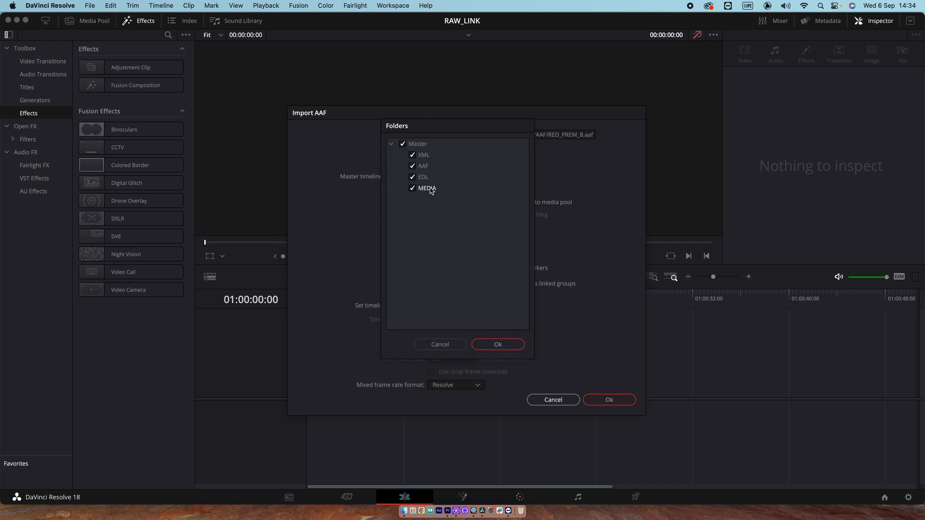
Run the import, scrub the RED_PREM_8 timeline, confirm a clip links to 8192x4320 R3D, then browse media storage
{"action": "left_click", "coordinate": [498, 344]}
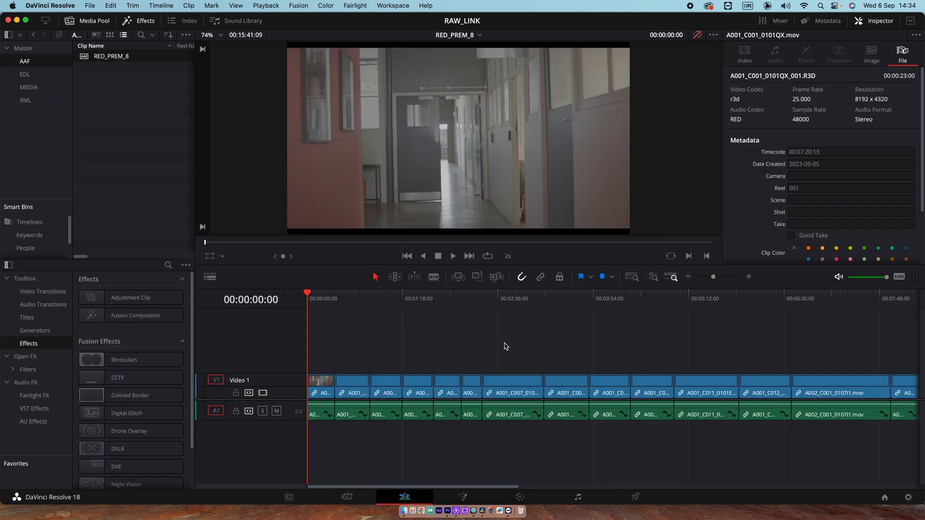
{"action": "left_click", "coordinate": [370, 293]}
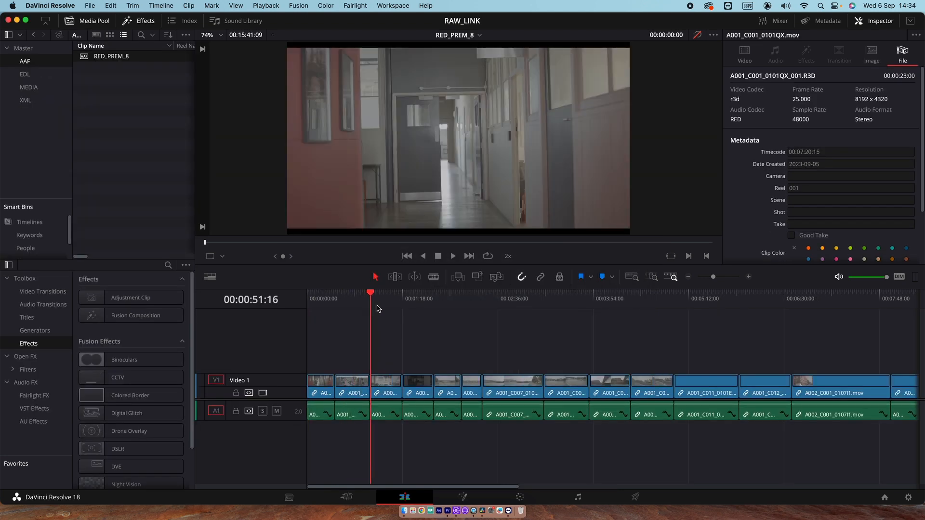
{"action": "left_click", "coordinate": [434, 299]}
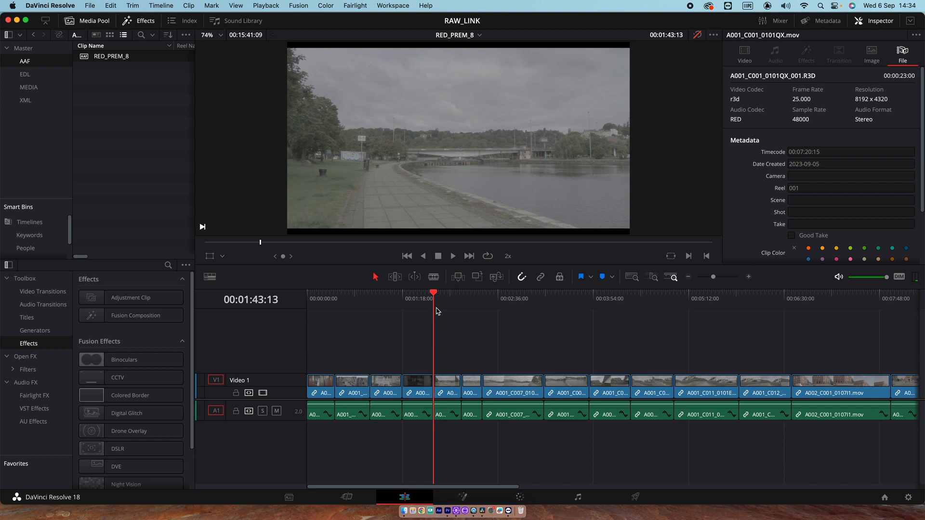
{"action": "left_click", "coordinate": [447, 387]}
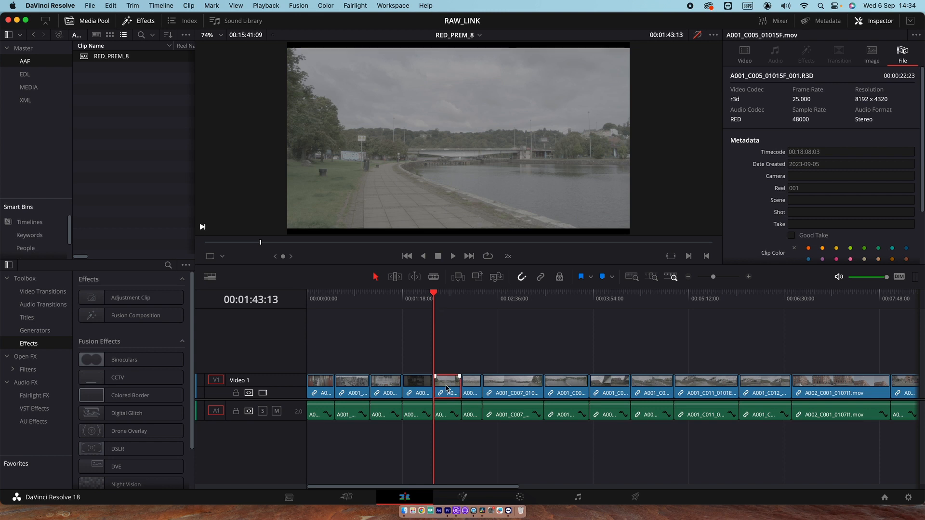
{"action": "left_click", "coordinate": [28, 86]}
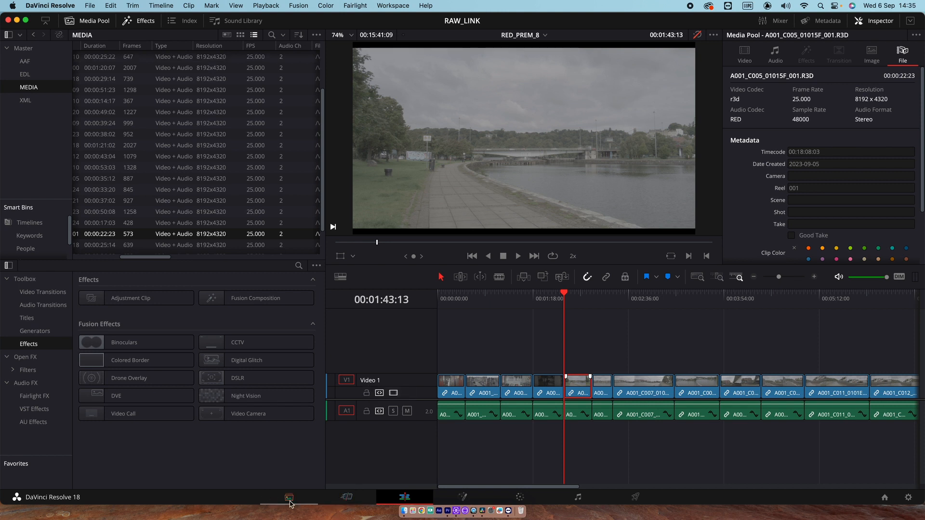
{"action": "left_click", "coordinate": [288, 497]}
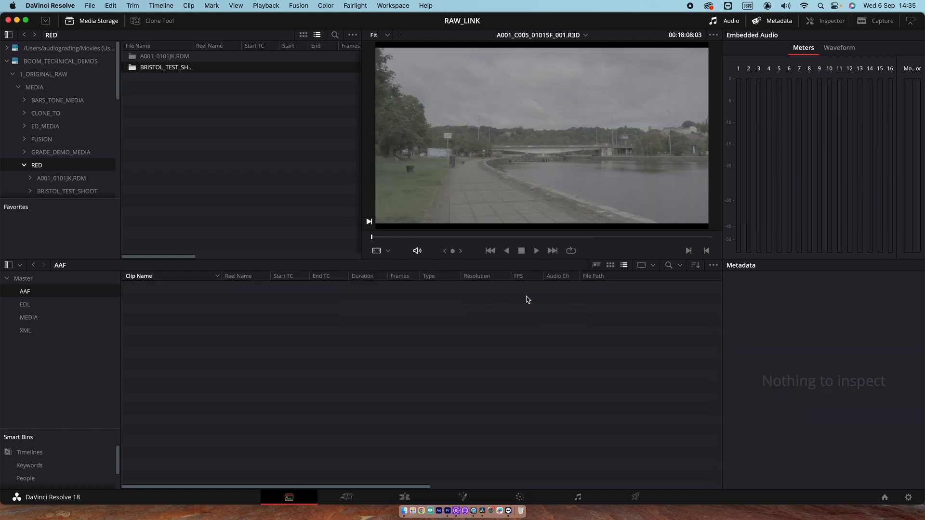
{"action": "mouse_move", "coordinate": [30, 297]}
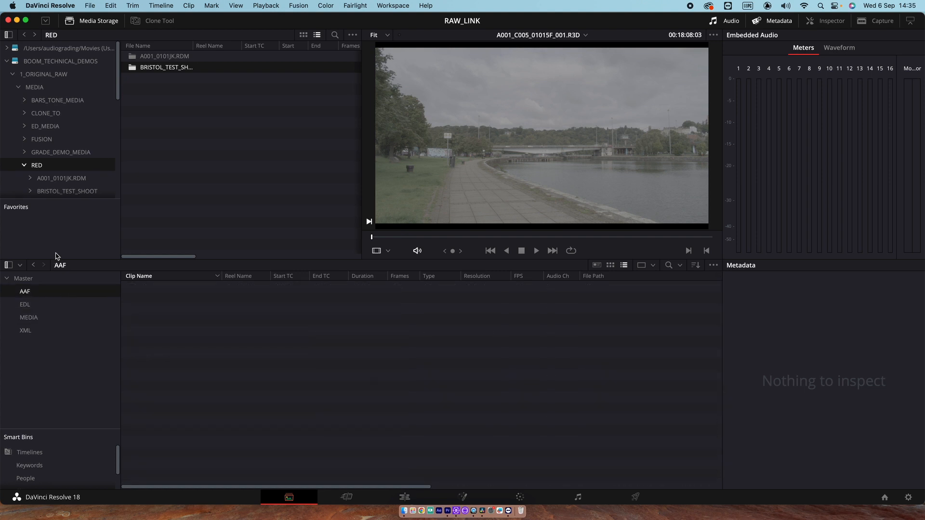
Bring up the File menu to reach the Import > Timeline command
{"action": "left_click", "coordinate": [90, 6]}
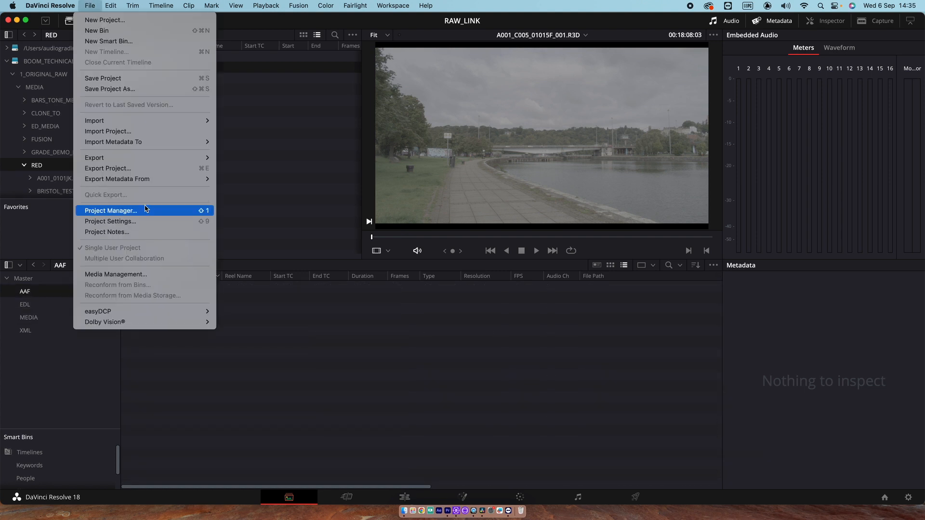
{"action": "mouse_move", "coordinate": [94, 120]}
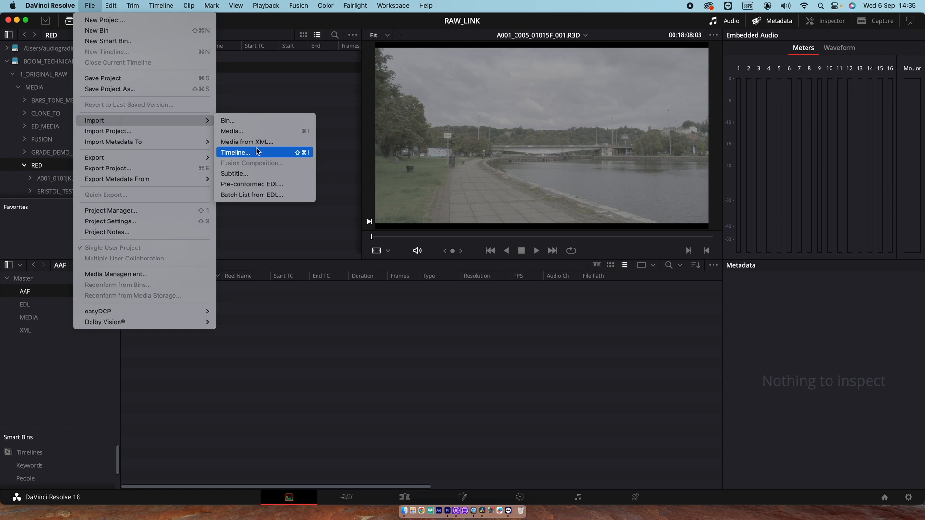
Re-import RED_PREM_8.aaf with Automatically import source clips on and camera-file linking off
{"action": "left_click", "coordinate": [235, 152]}
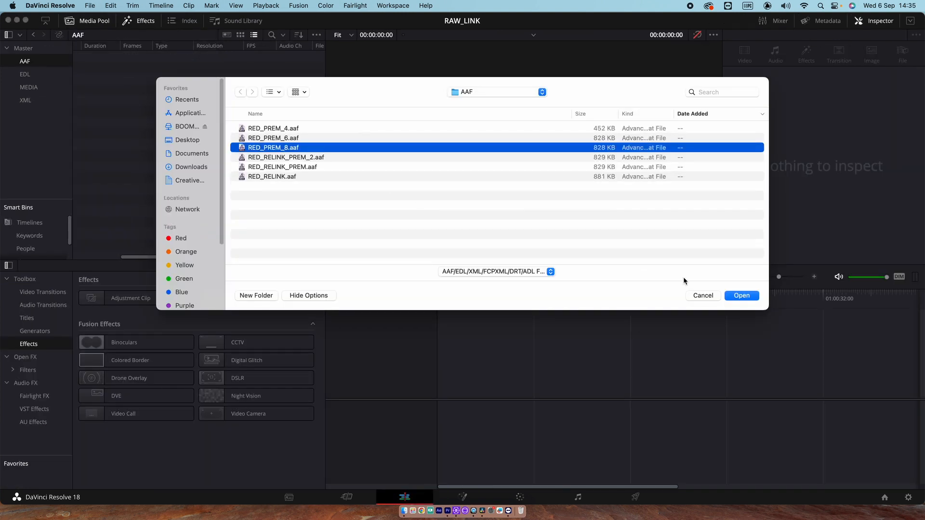
{"action": "left_click", "coordinate": [742, 296]}
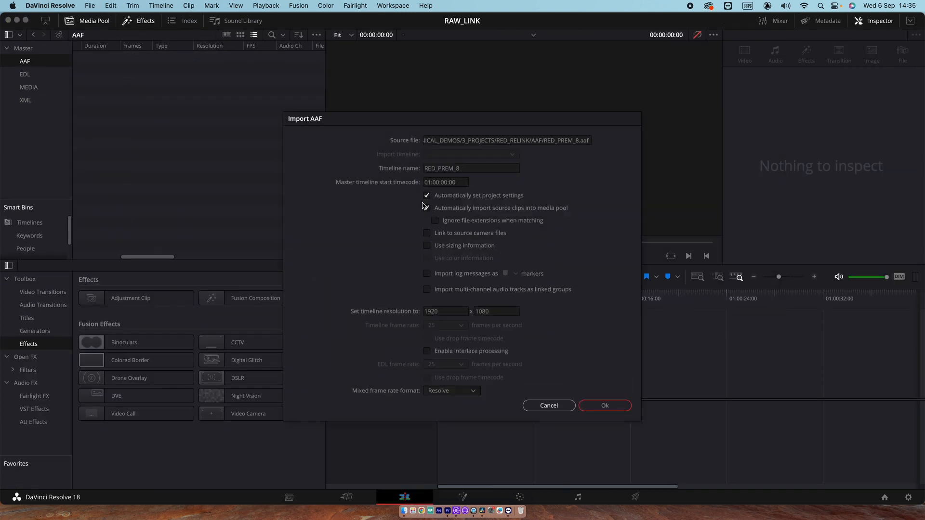
{"action": "left_click", "coordinate": [427, 208]}
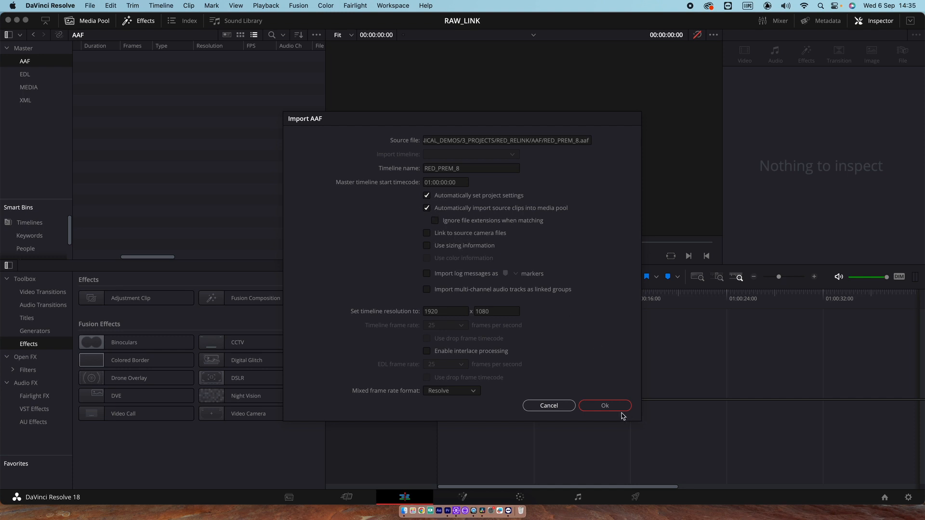
{"action": "left_click", "coordinate": [604, 406]}
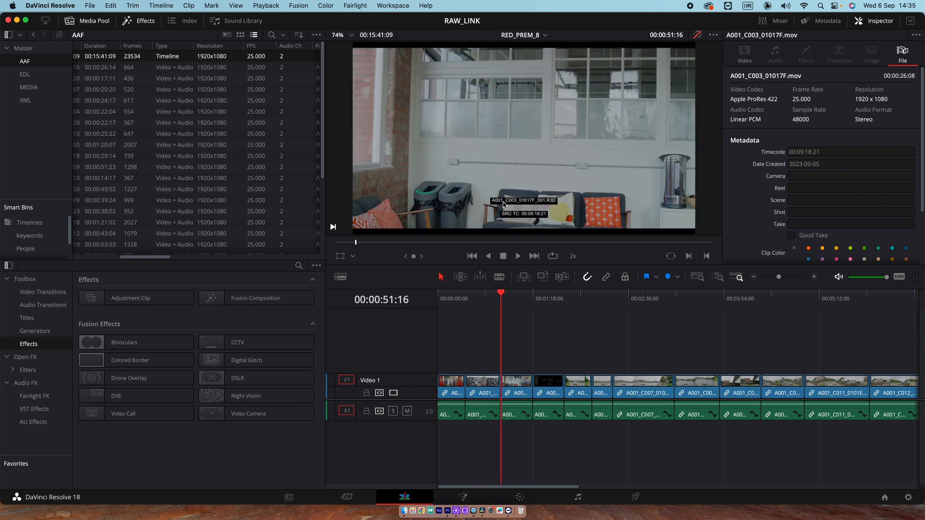
{"action": "mouse_move", "coordinate": [545, 203]}
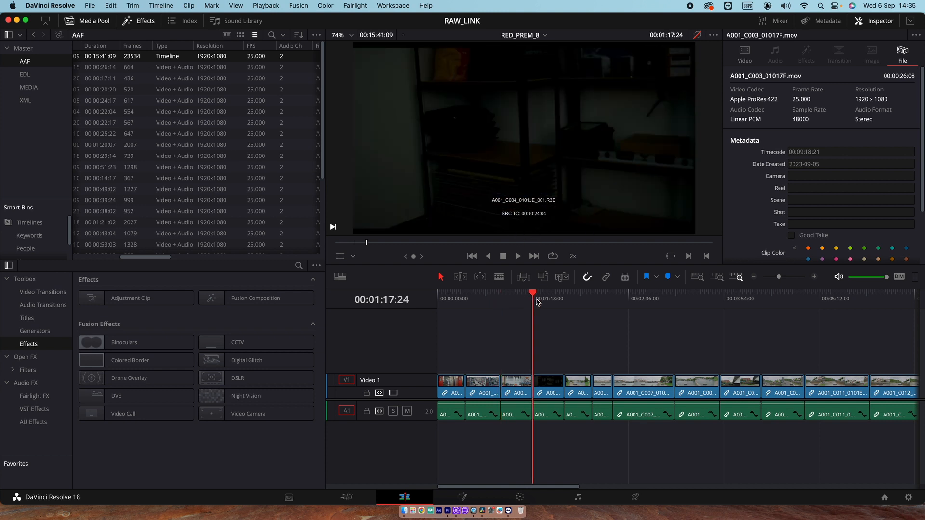
Select the dark clip A001_C004_0101JE.mov to reveal its Apple ProRes 422 1920x1080 format in Inspector
{"action": "left_click", "coordinate": [549, 389]}
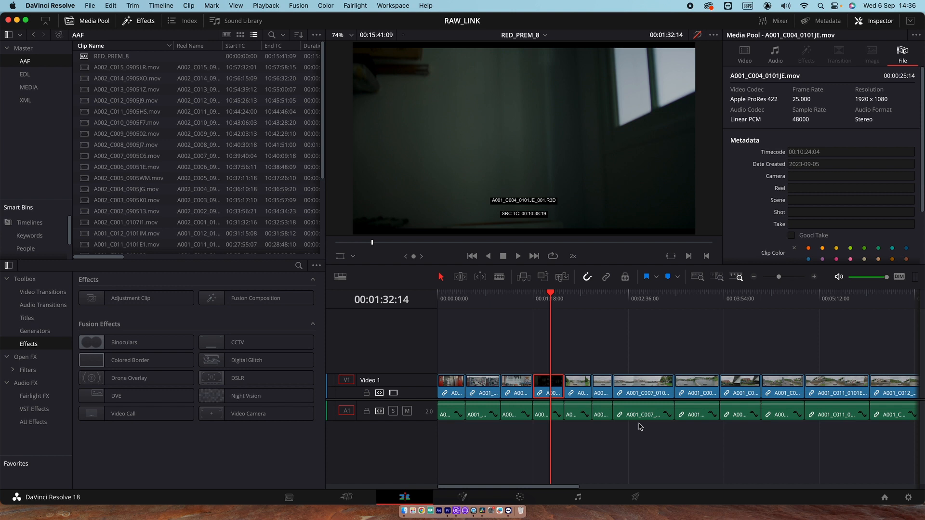
{"action": "mouse_move", "coordinate": [86, 4]}
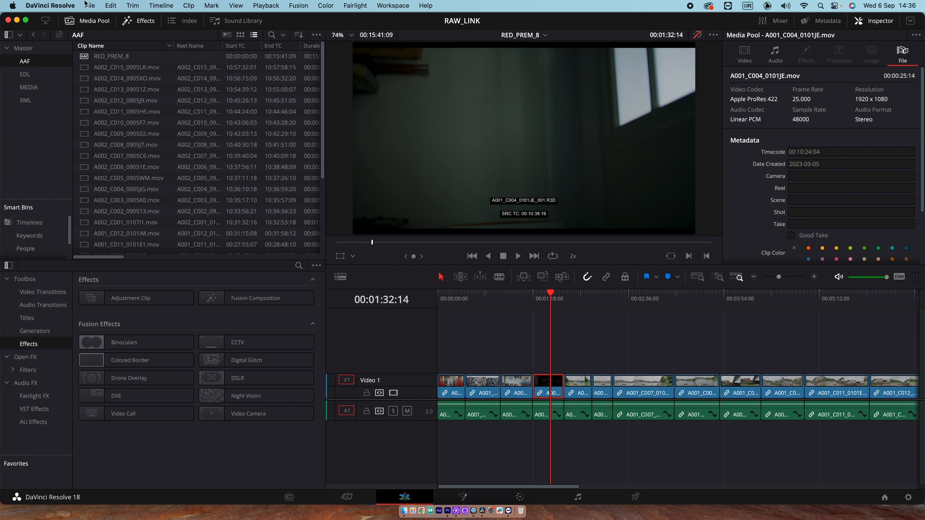
Import RED_PREM_8.aaf again with auto-import of source clips off and Link to source camera files on
{"action": "left_click", "coordinate": [90, 6]}
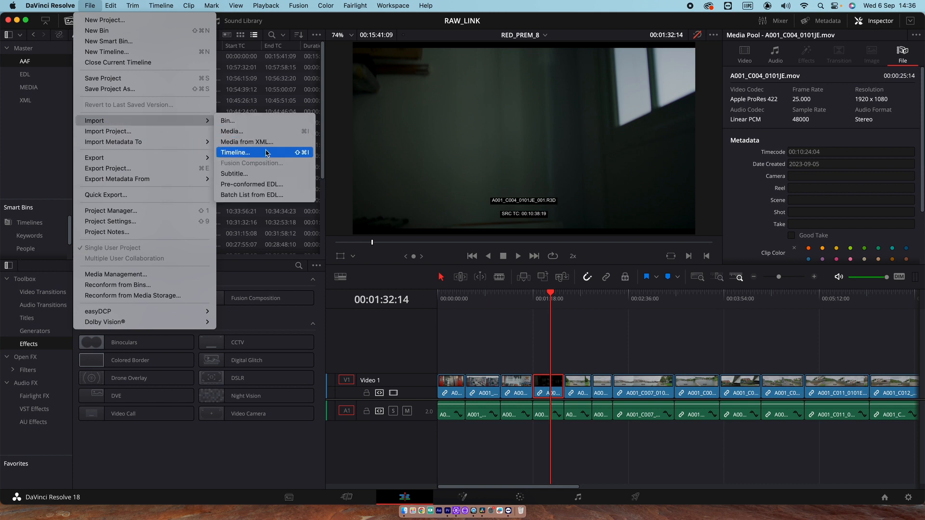
{"action": "left_click", "coordinate": [235, 152]}
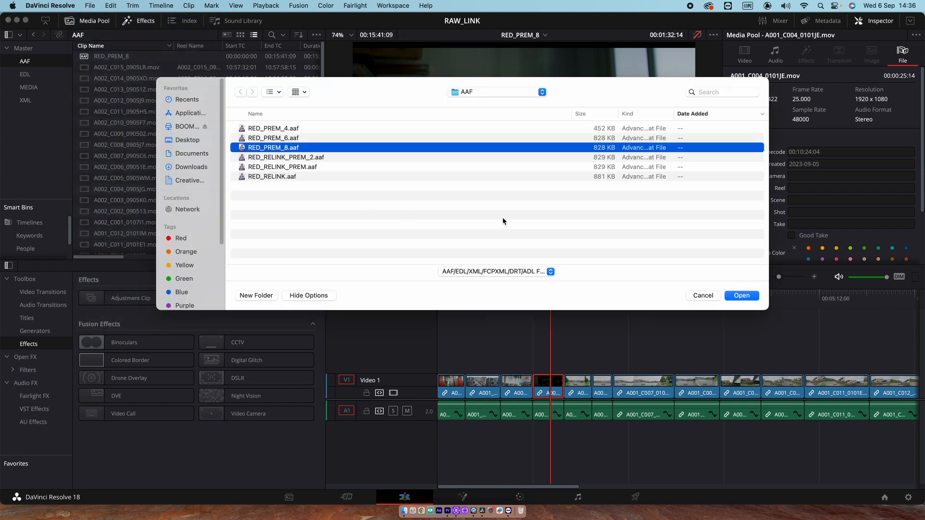
{"action": "left_click", "coordinate": [741, 296]}
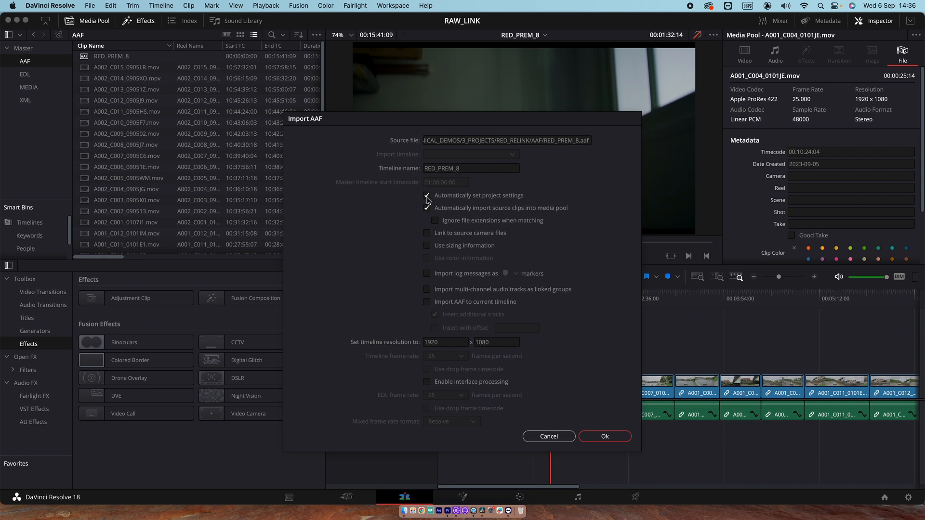
{"action": "left_click", "coordinate": [427, 208]}
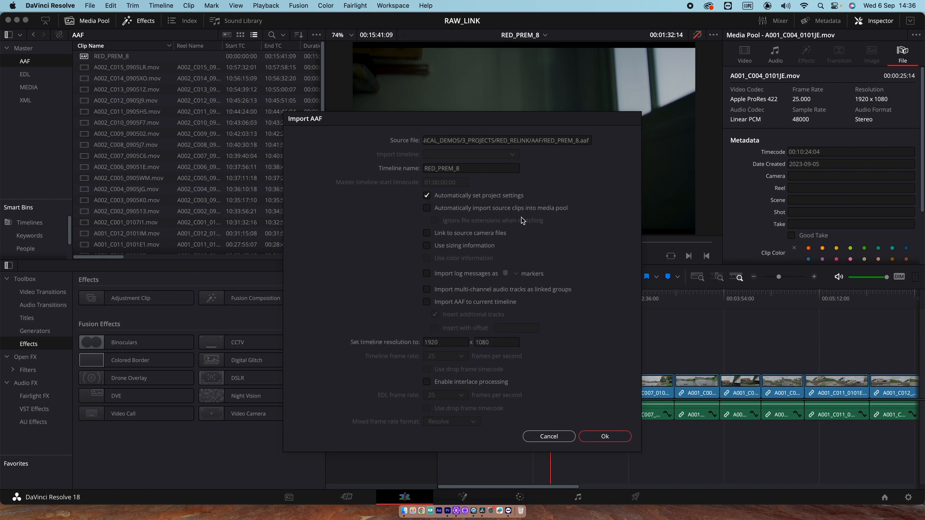
{"action": "left_click", "coordinate": [427, 232]}
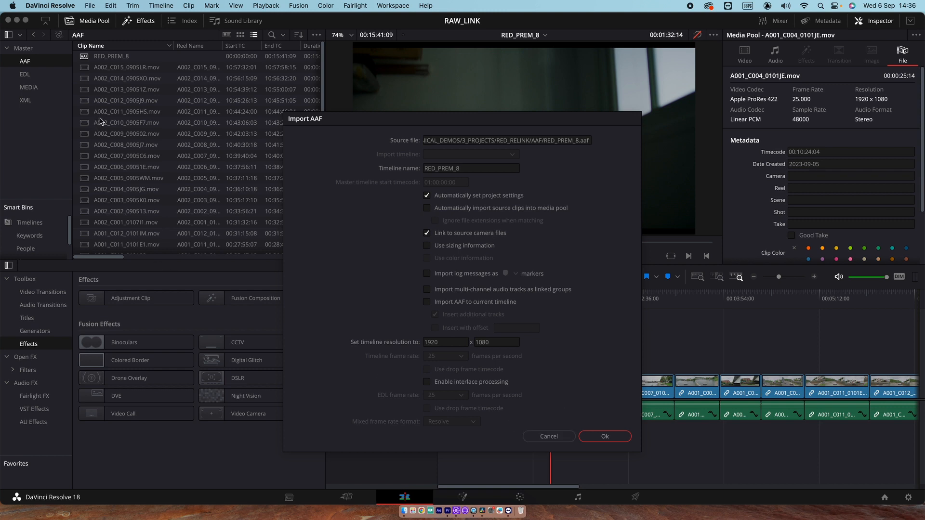
{"action": "mouse_move", "coordinate": [103, 223]}
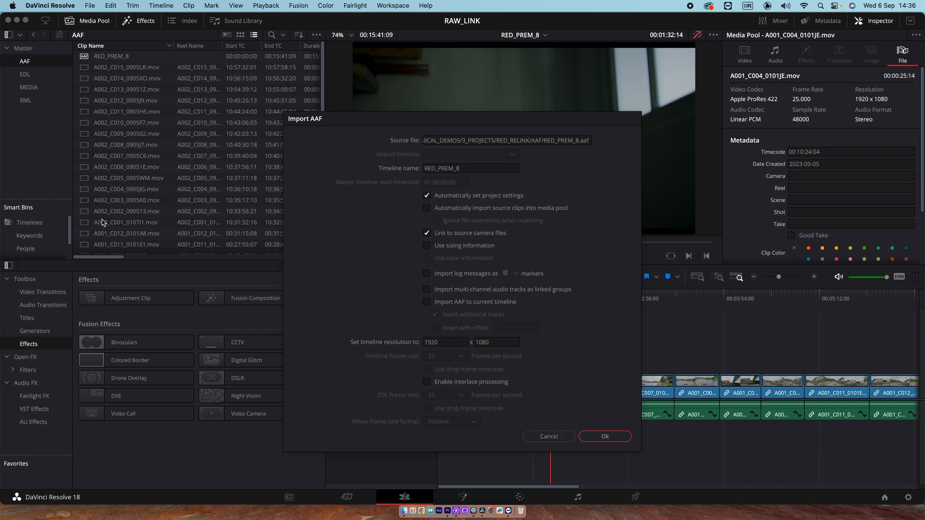